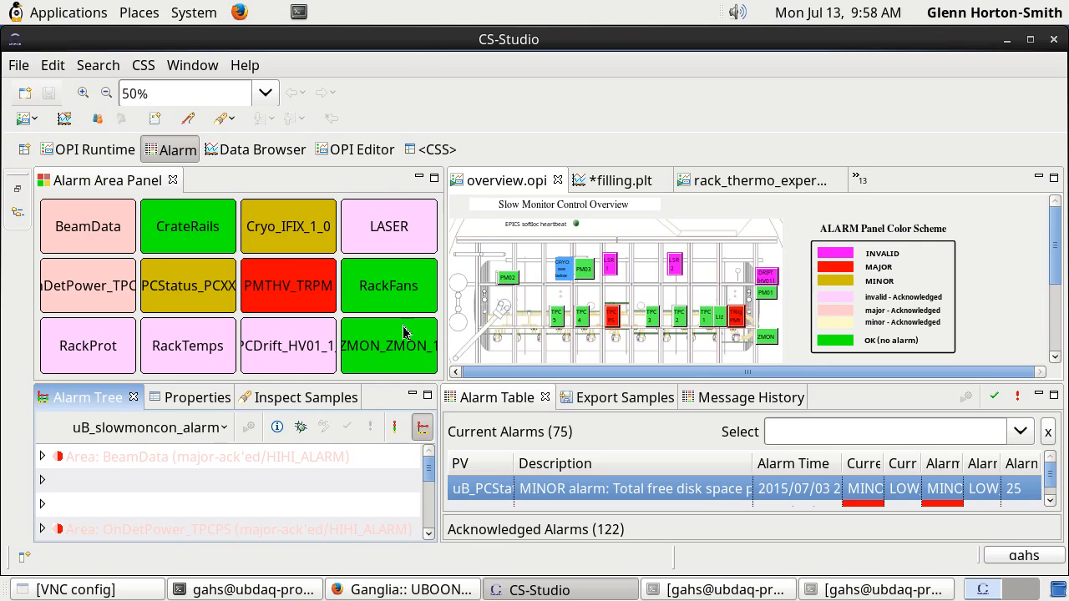
mouse_move(74, 397)
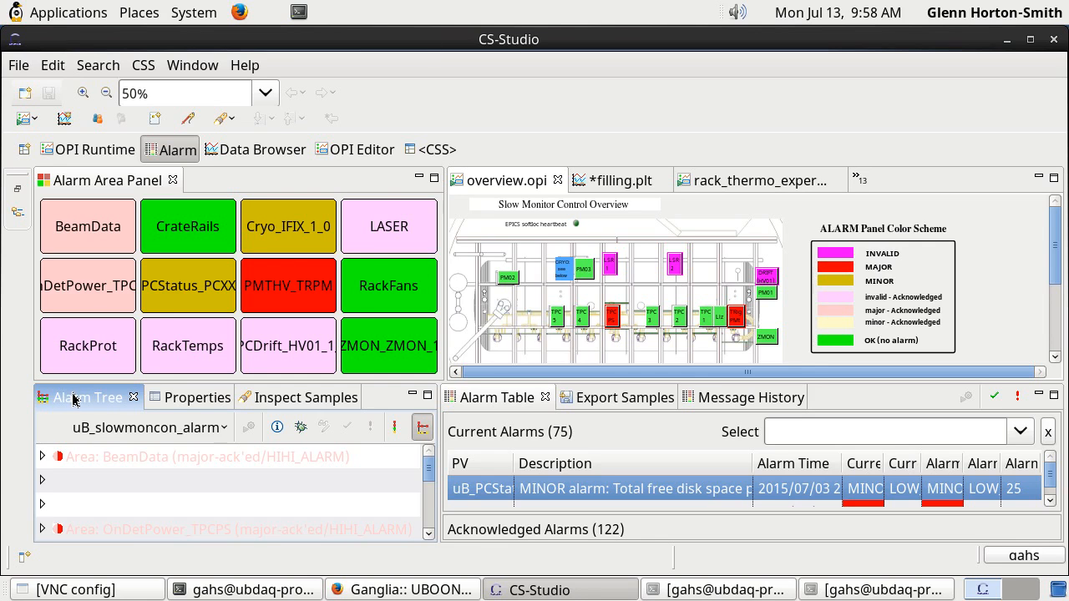
mouse_move(24, 277)
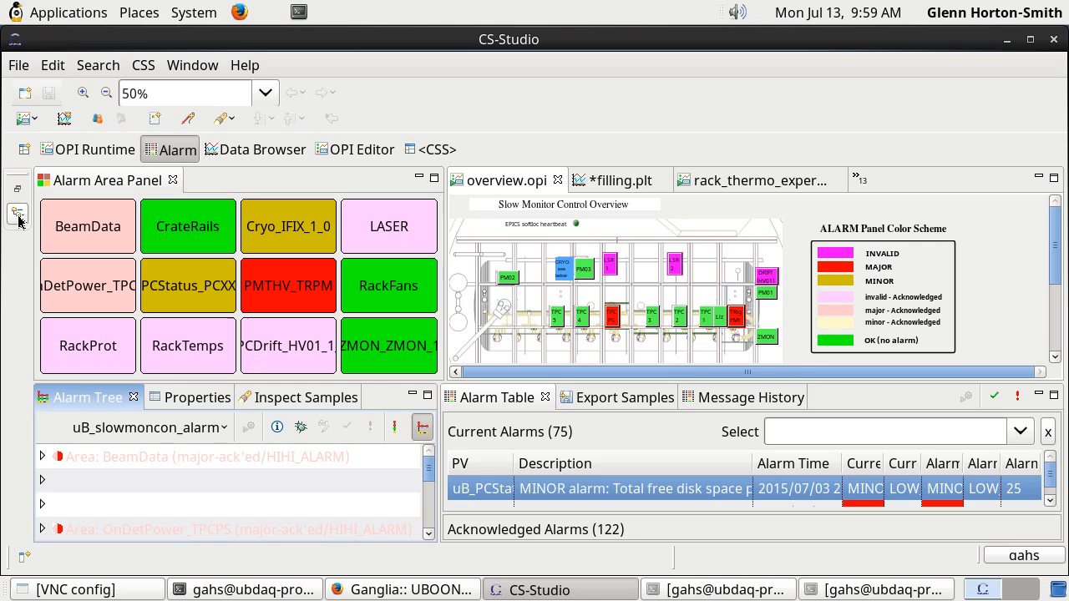
mouse_move(19, 214)
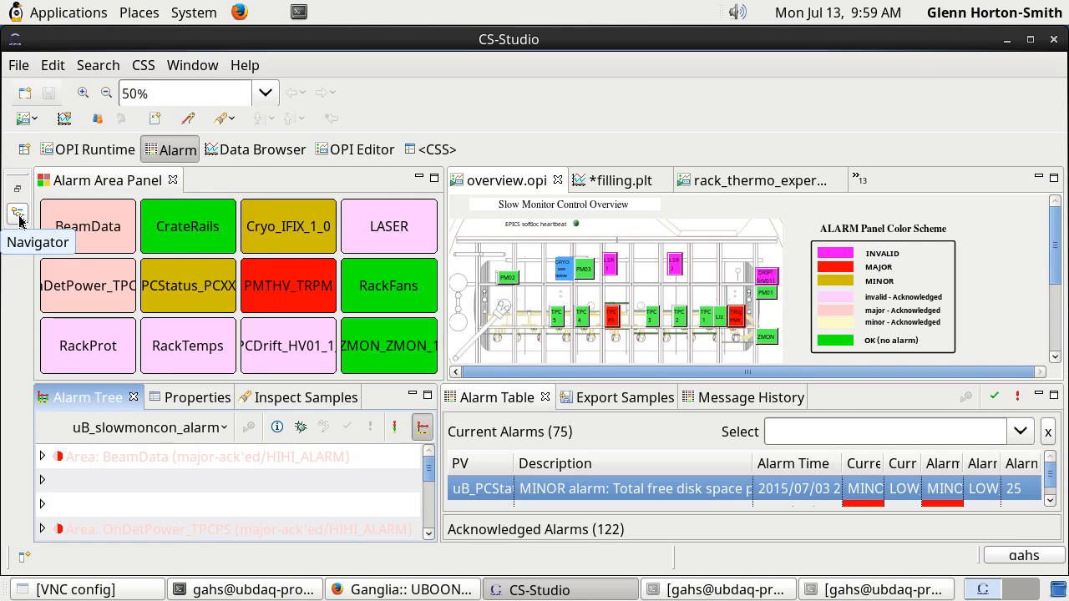
Open PMTHV-save-template.pvs from CSS > PVSaveFiles > templates in the Navigator
click(18, 214)
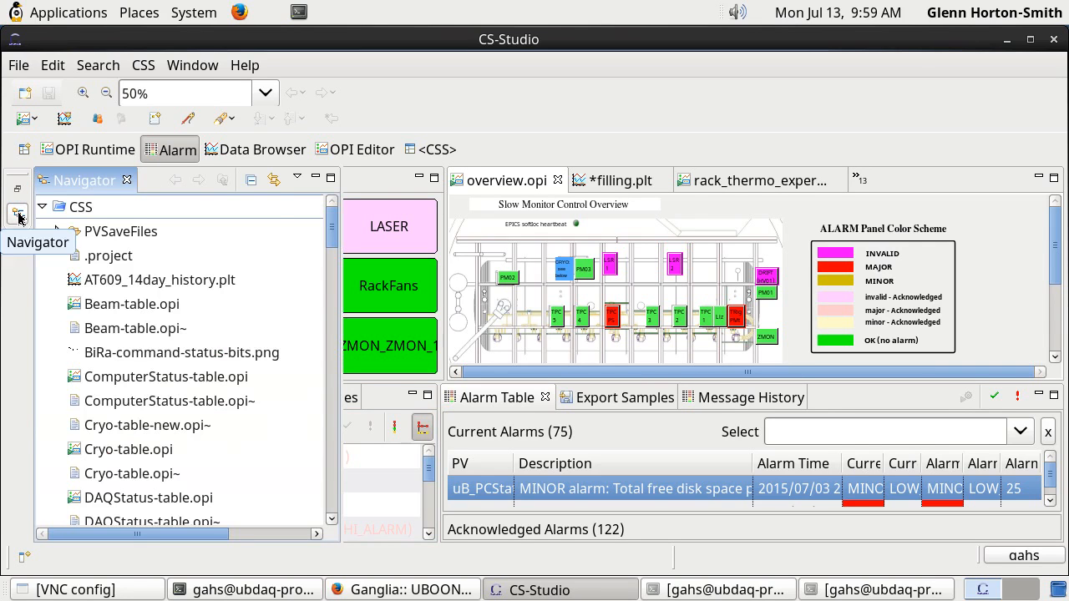
mouse_move(311, 257)
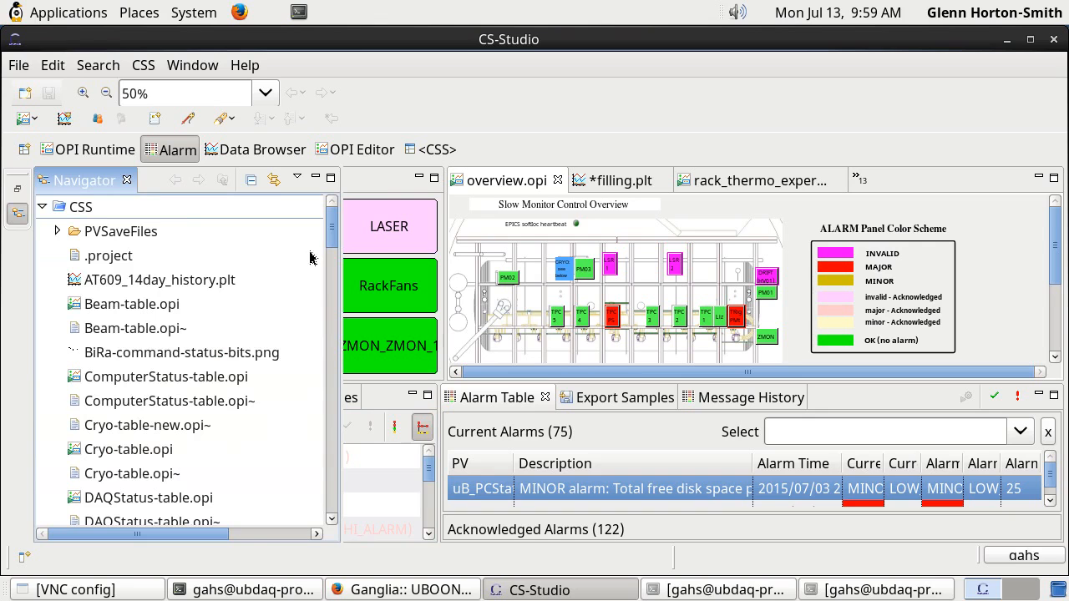
mouse_move(166, 312)
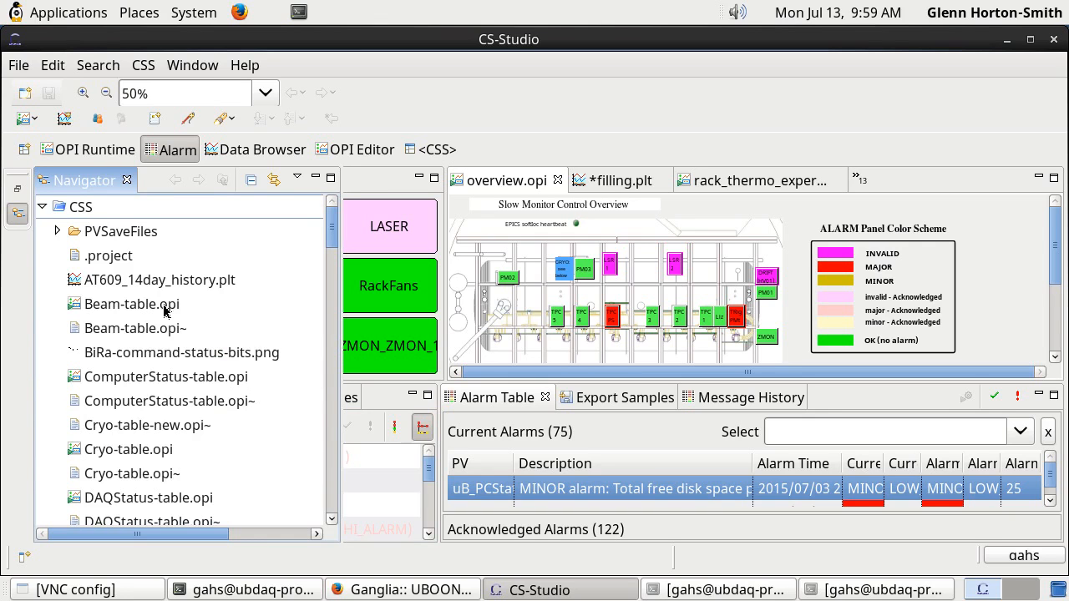
mouse_move(184, 378)
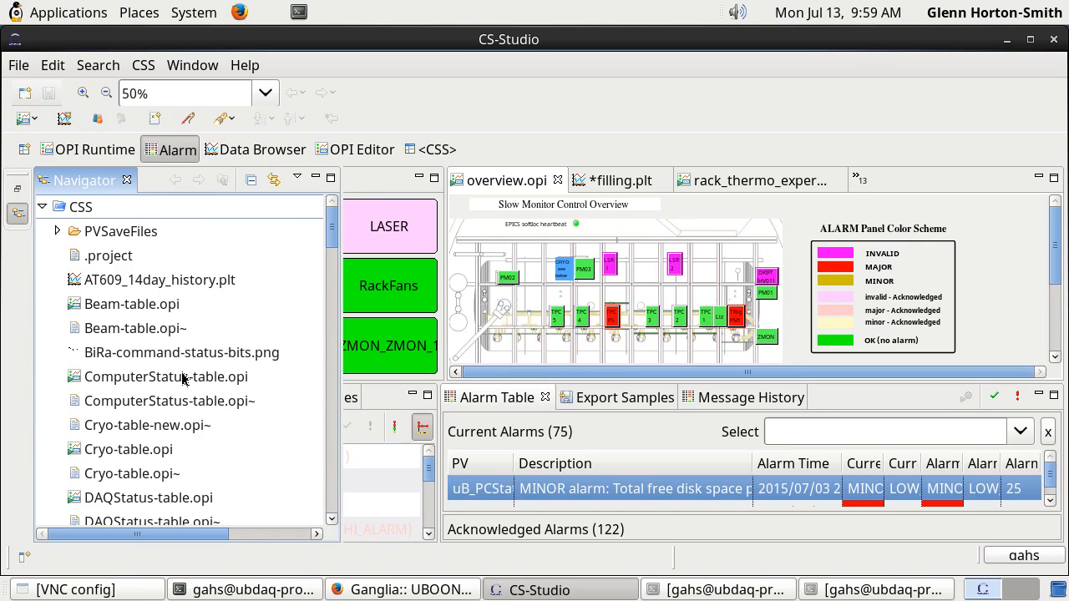
mouse_move(59, 237)
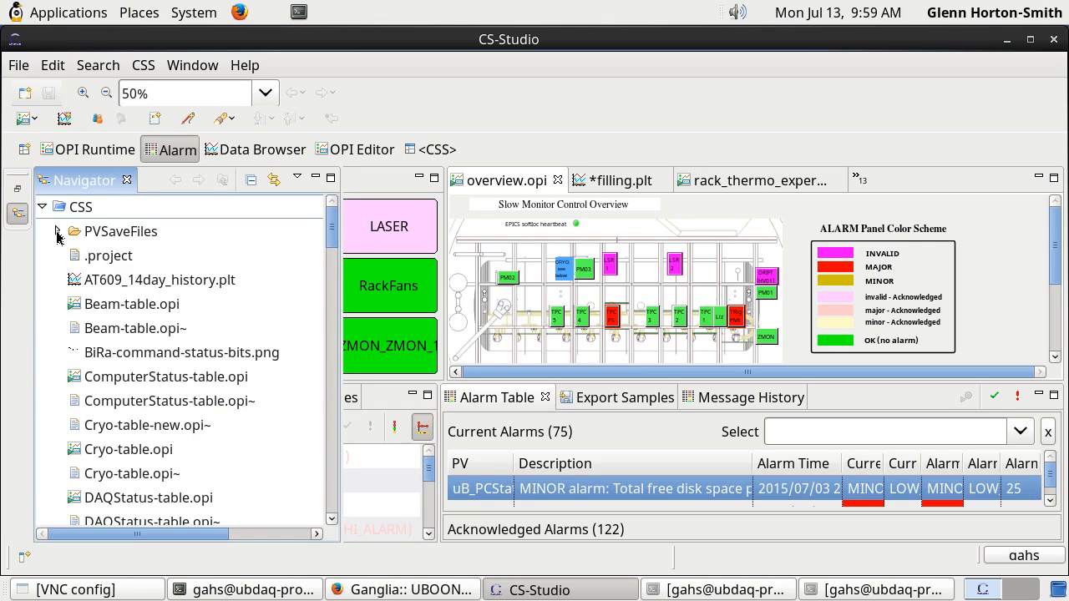
click(56, 231)
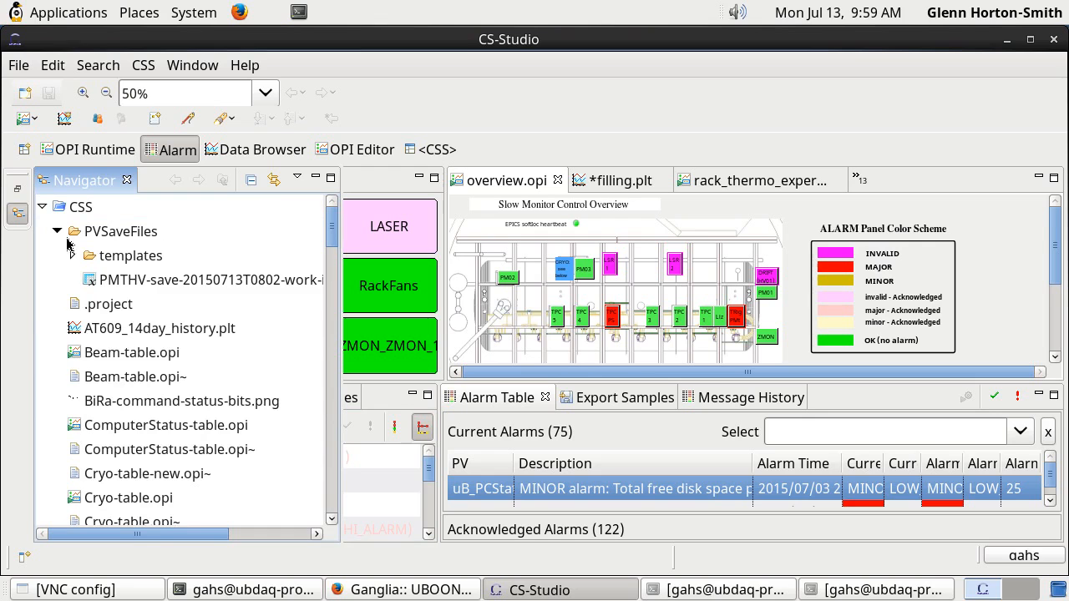
click(74, 256)
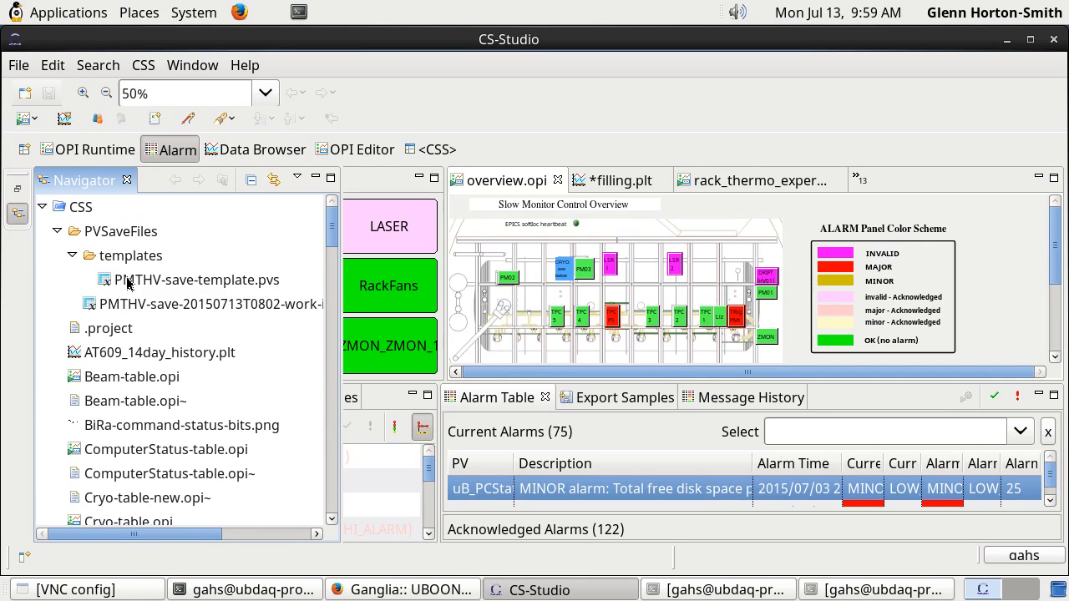
double_click(197, 281)
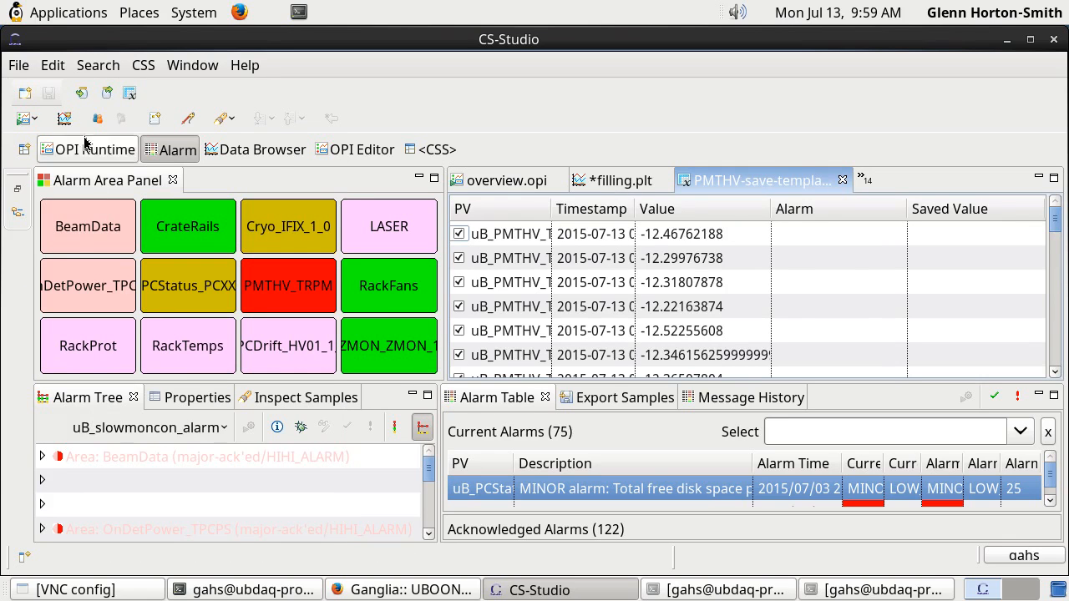
mouse_move(16, 214)
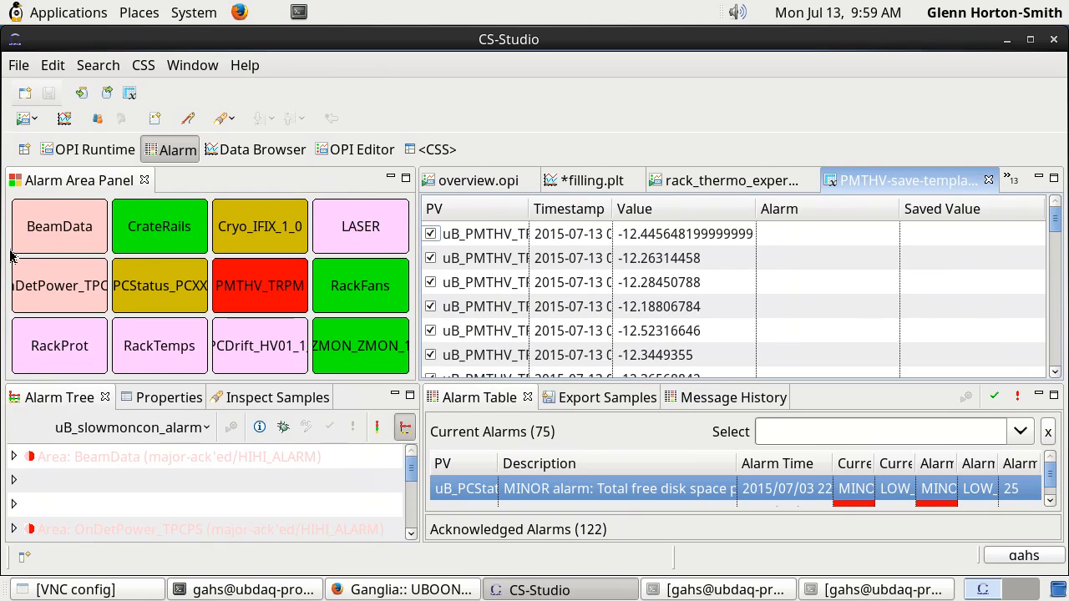
Show the Window menu's list of views that can be added
click(192, 66)
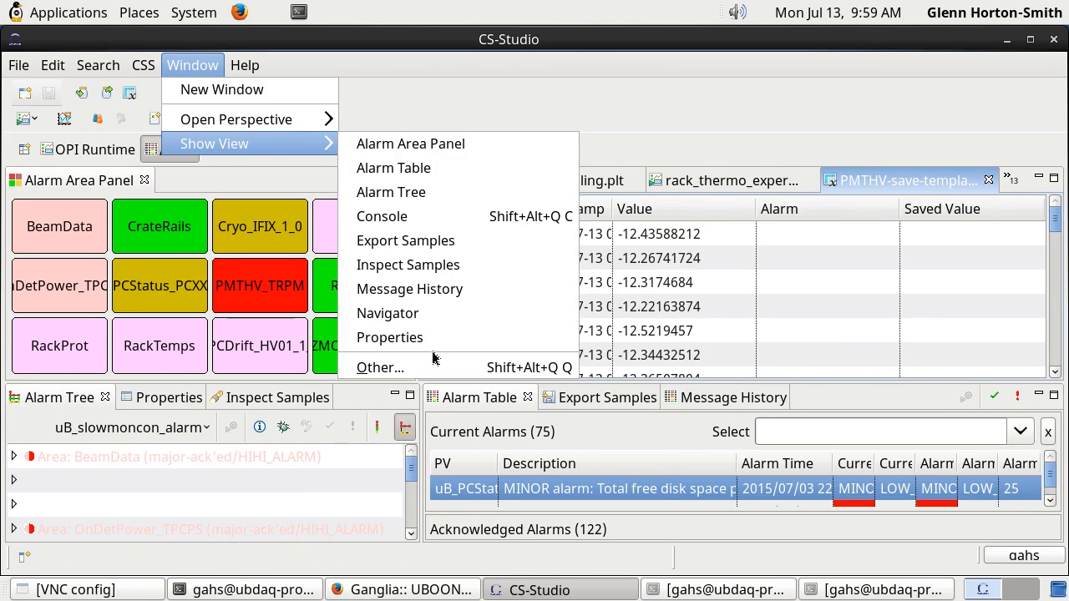
Browse the Show View > Other... catalogue and dismiss it without adding a view
click(381, 367)
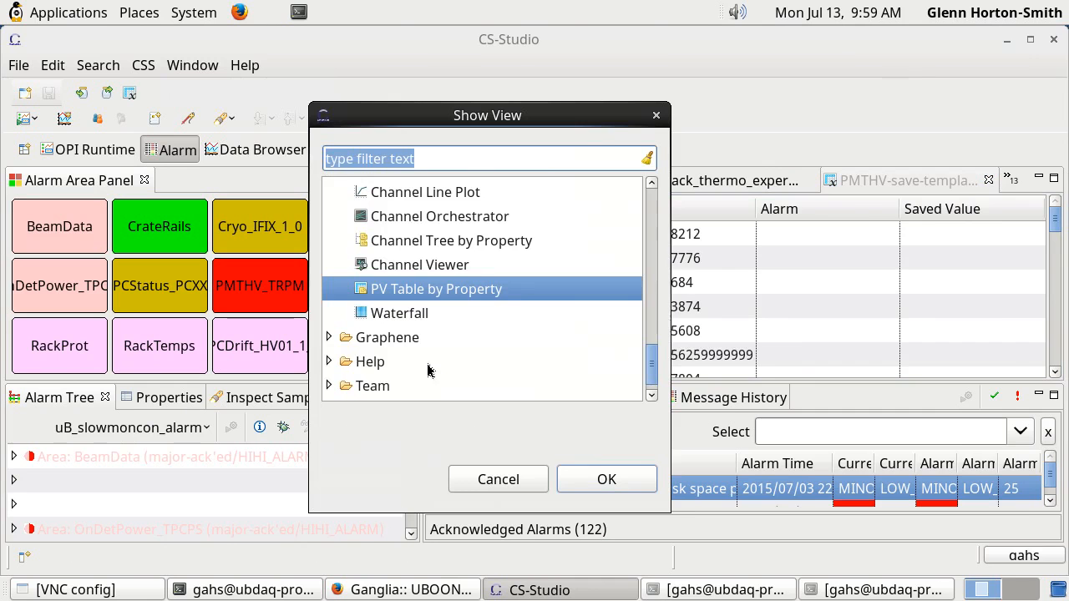
scroll(down, 3)
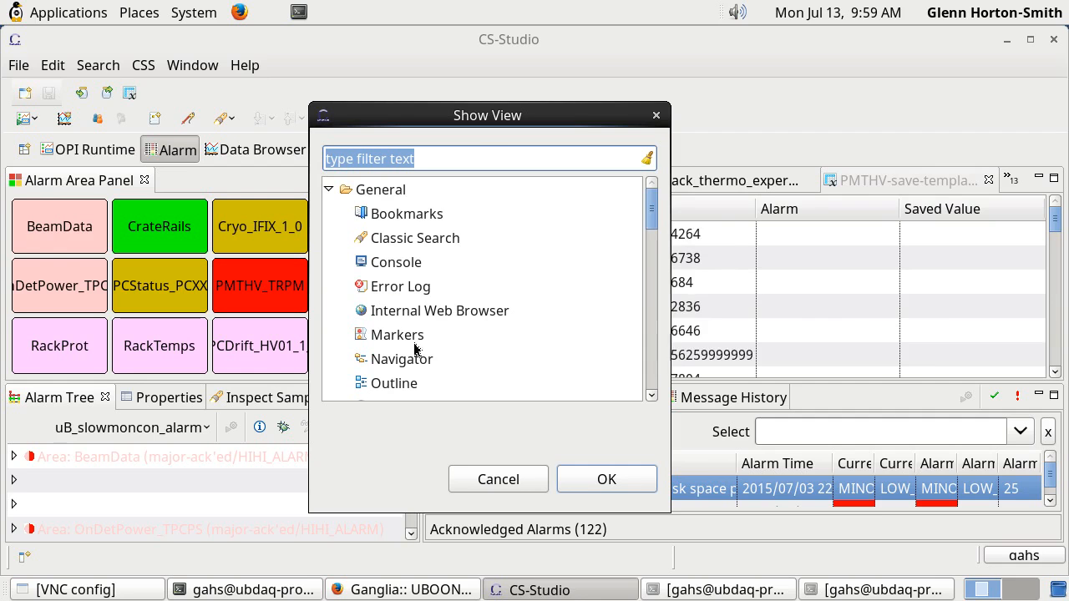
click(606, 478)
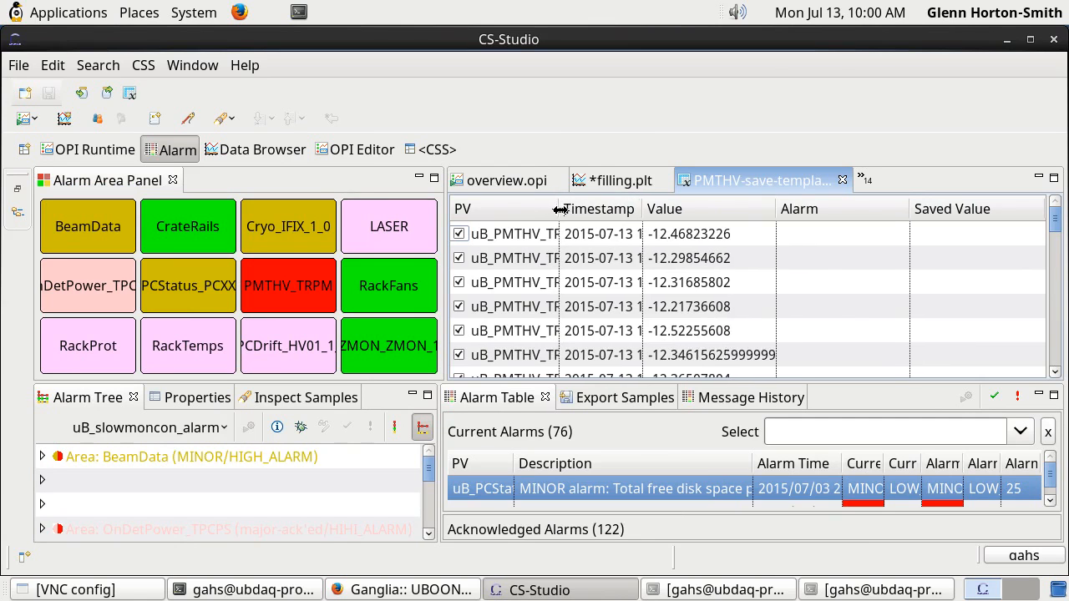
Widen the PV column to show full names and scroll down to the M3C2/M3C3 channels
drag(561, 208, 671, 208)
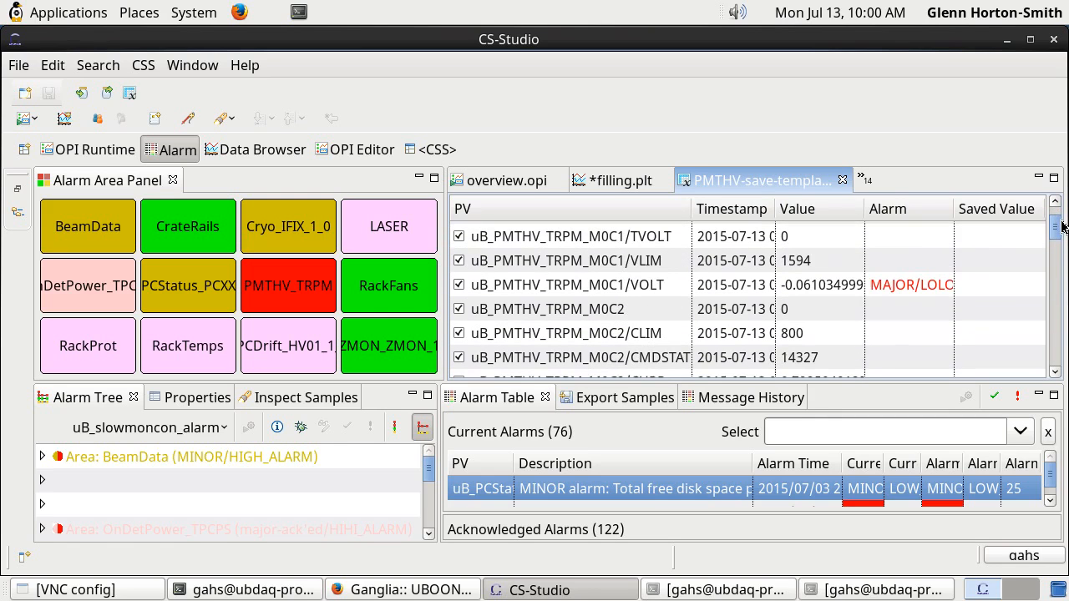
mouse_move(659, 248)
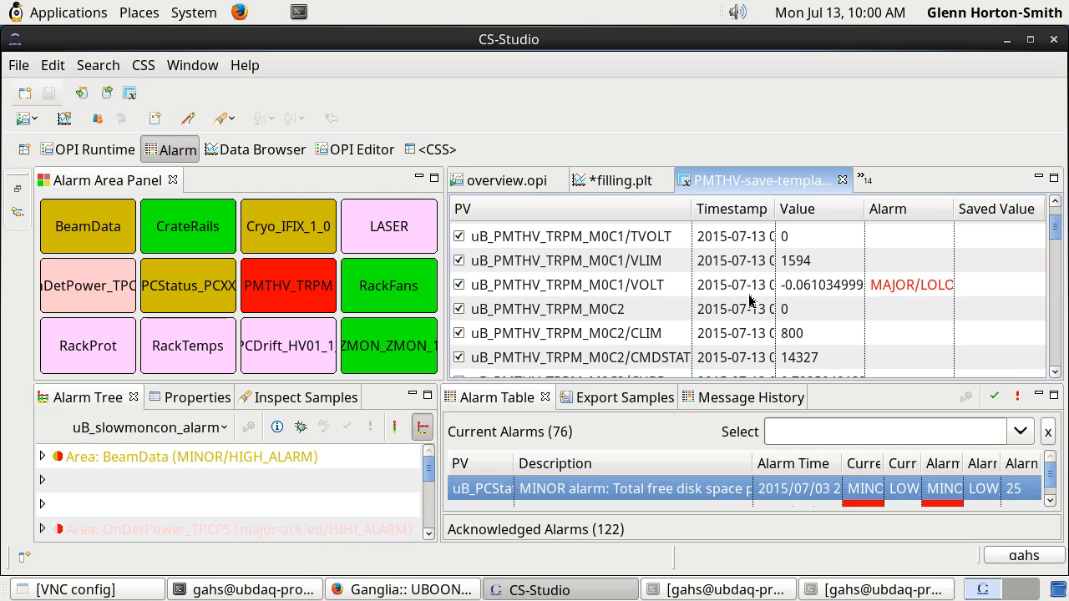
mouse_move(833, 312)
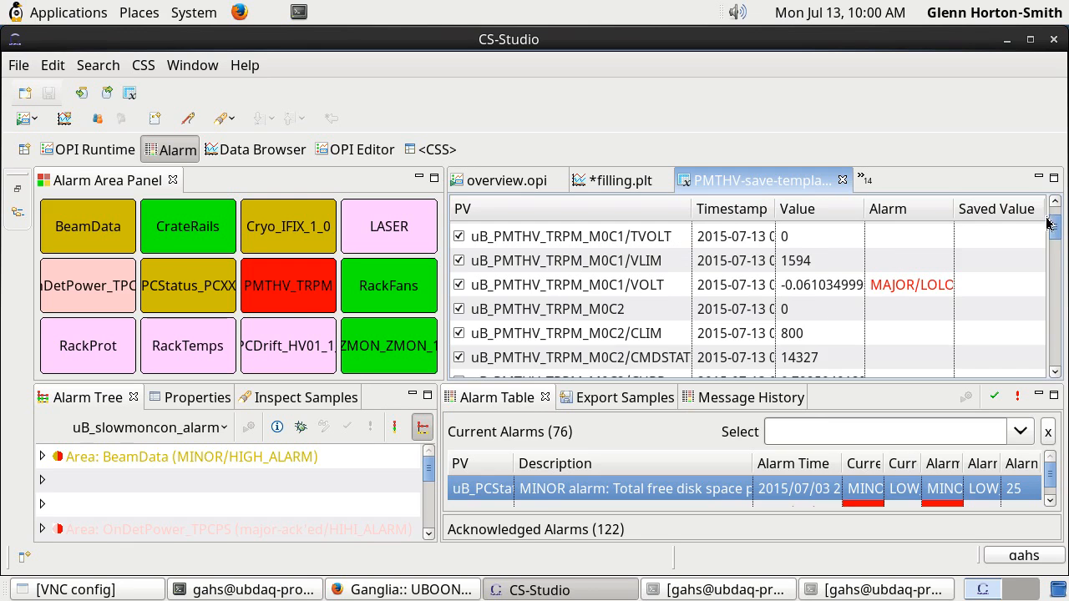
scroll(down, 3)
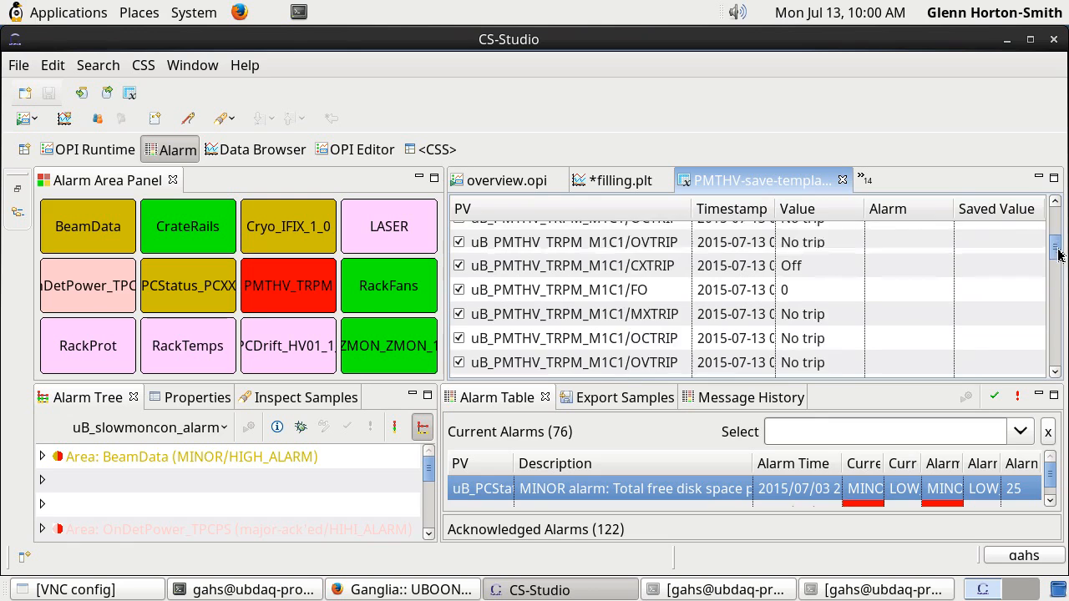
scroll(down, 3)
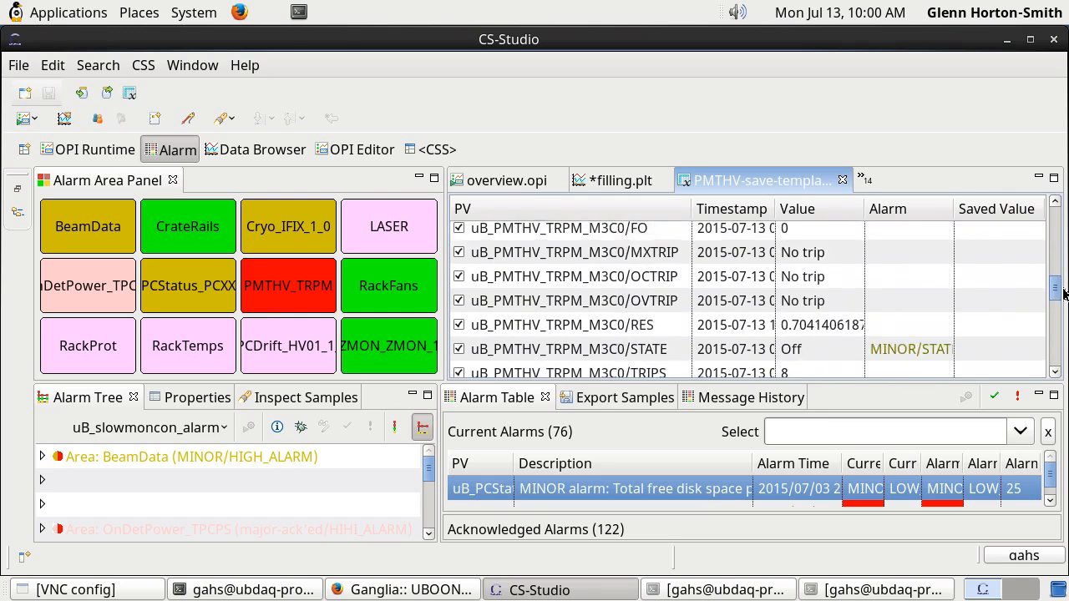
scroll(down, 3)
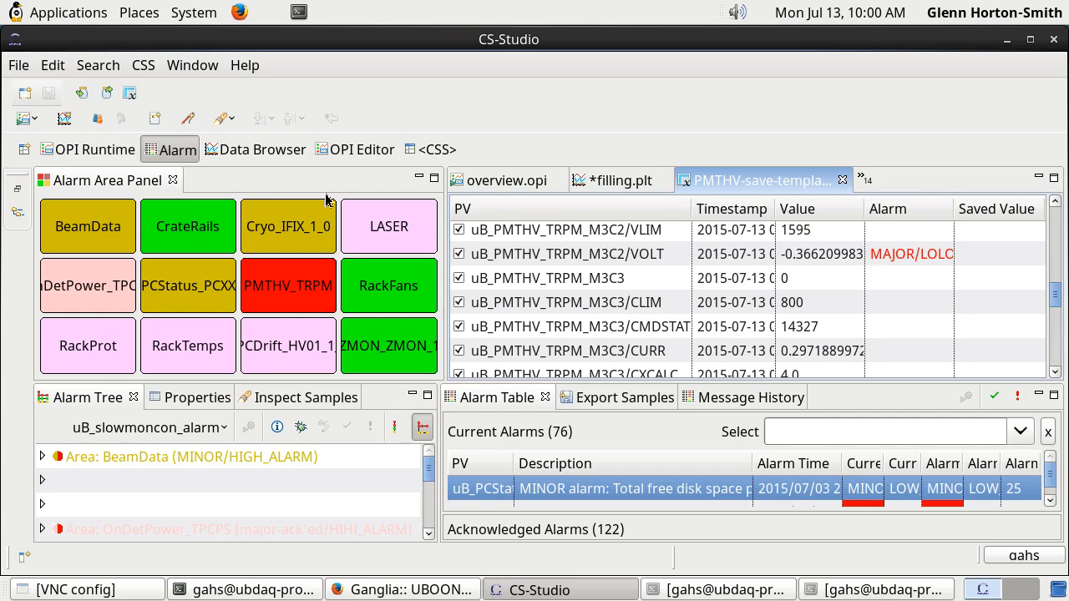
mouse_move(454, 242)
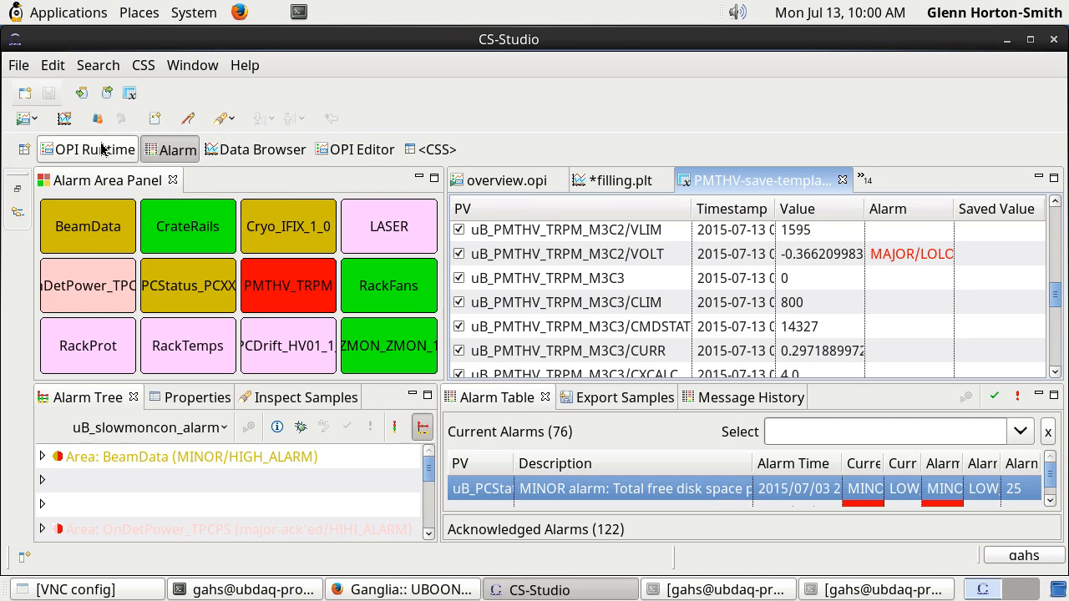
mouse_move(82, 94)
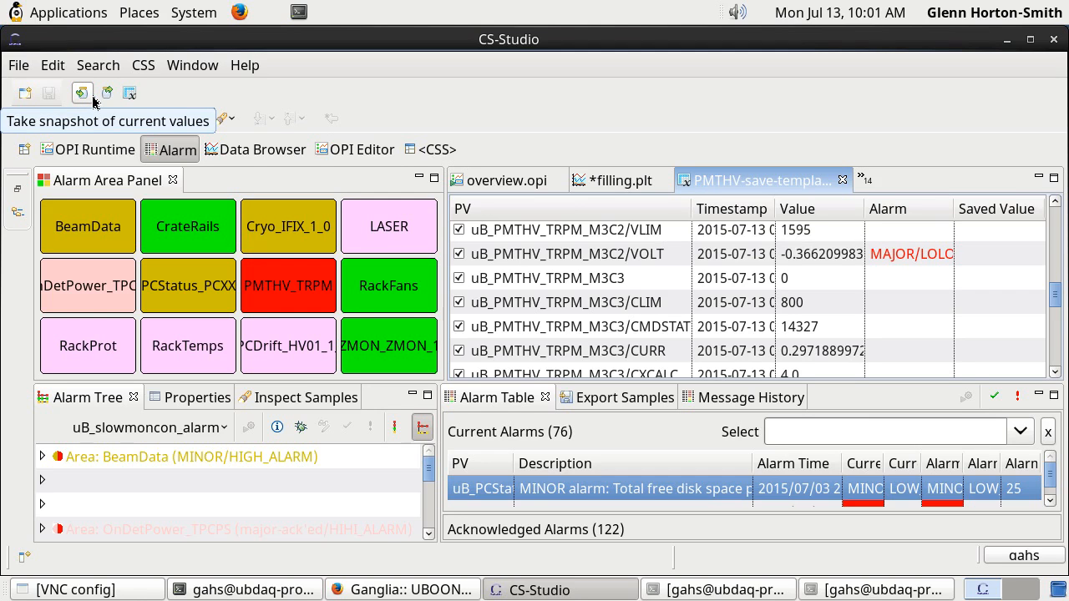
mouse_move(451, 341)
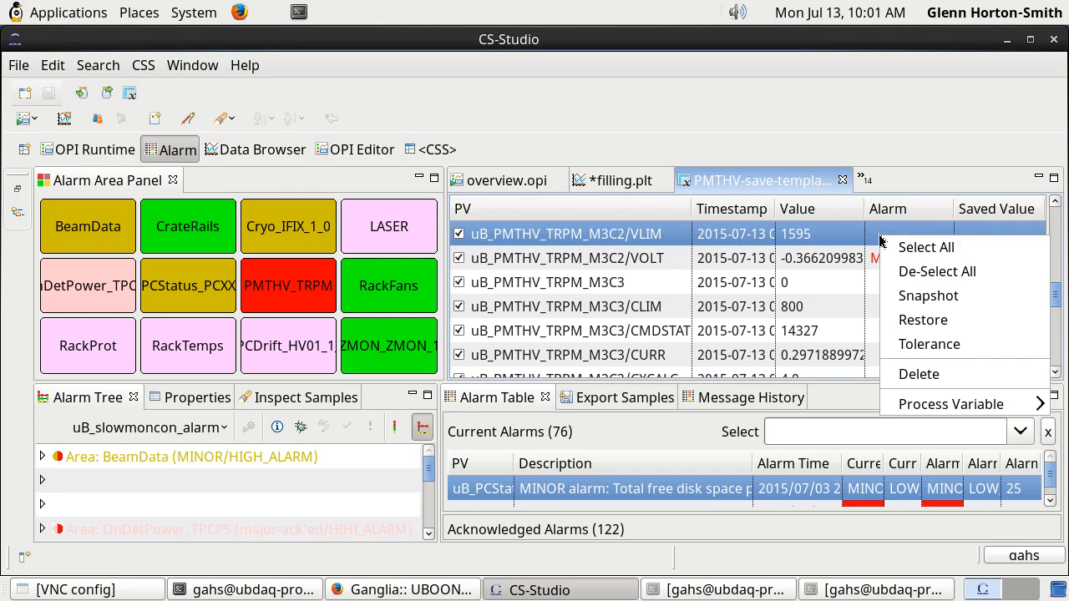
mouse_move(925, 247)
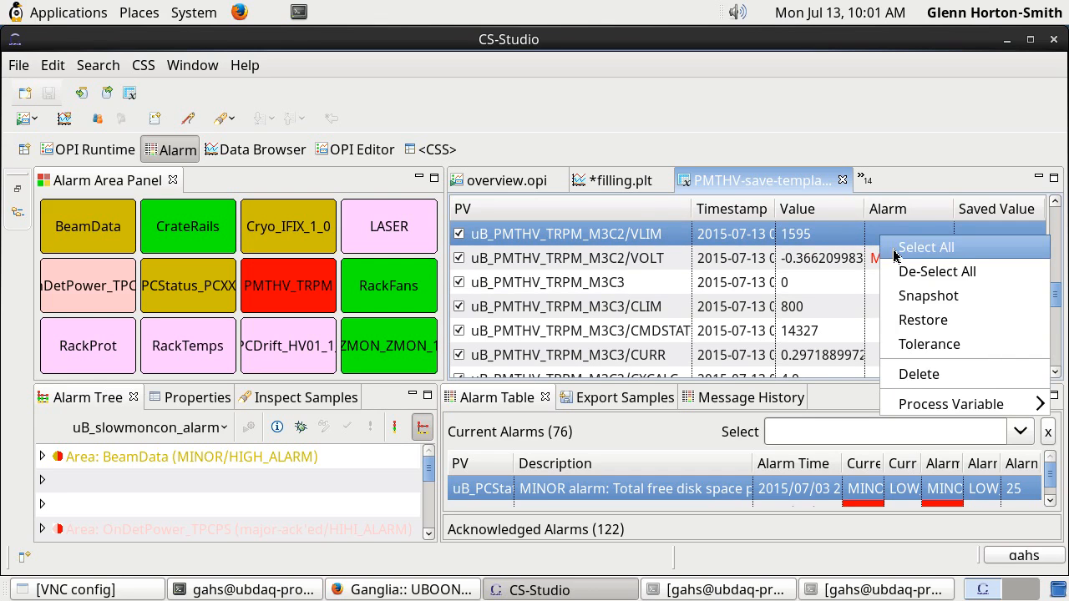
mouse_move(937, 271)
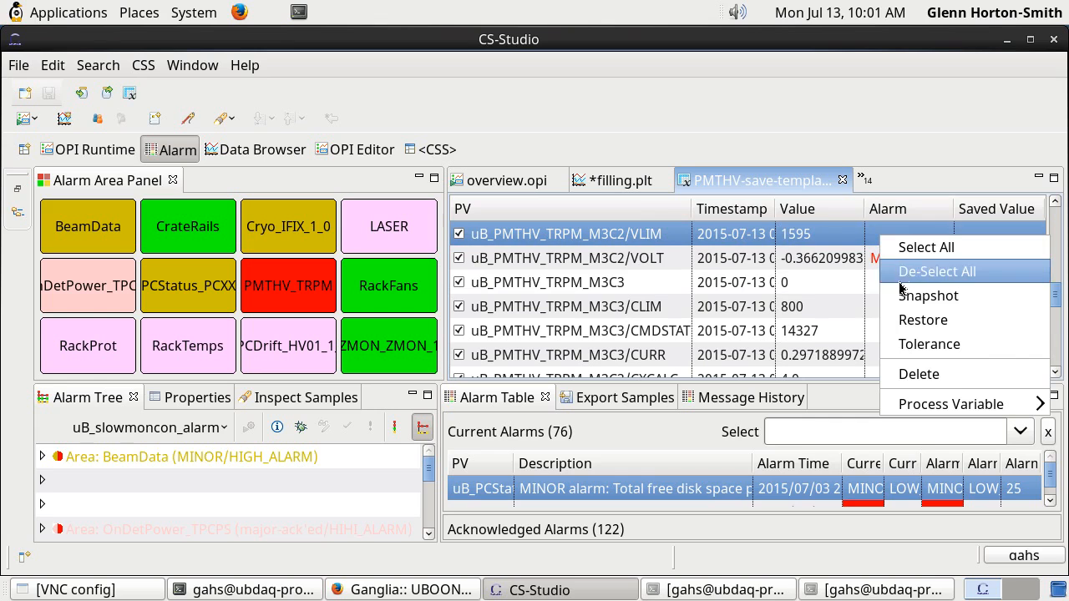
mouse_move(918, 324)
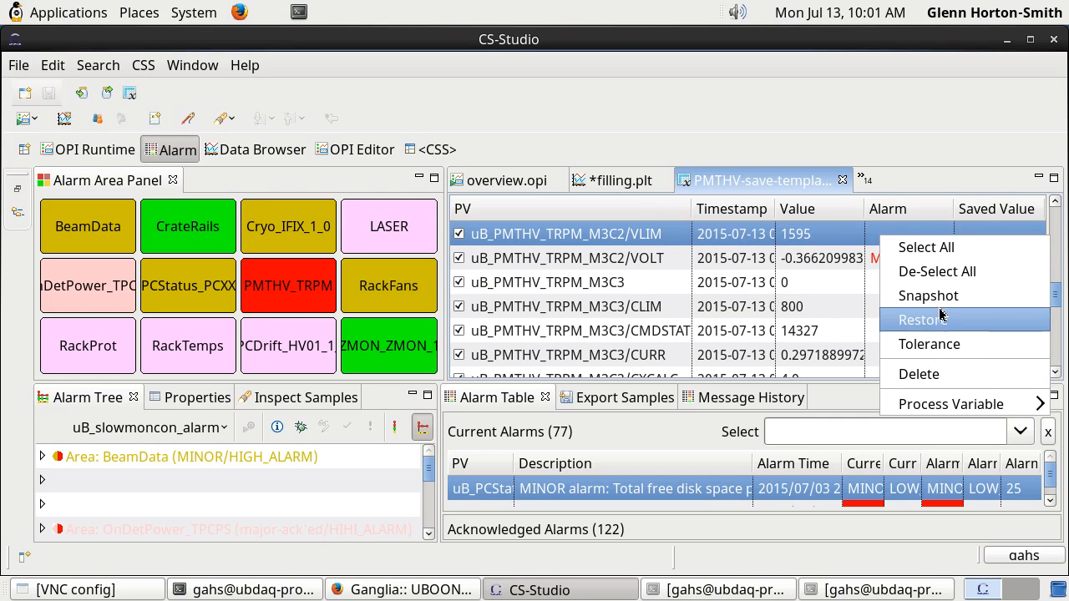
Snapshot all current PV readings into the Saved Value column via the context menu
click(920, 321)
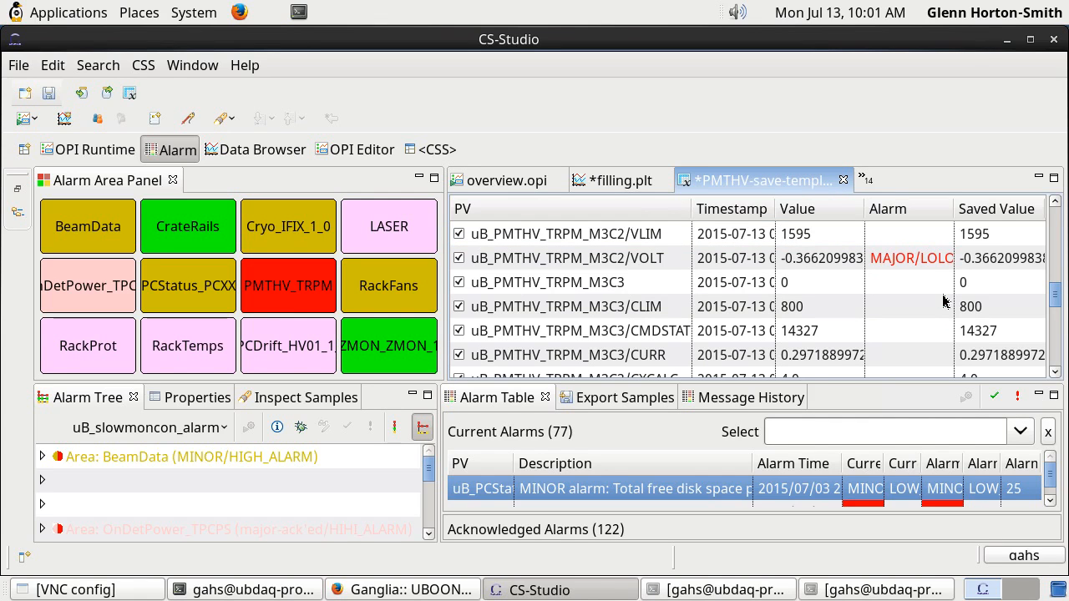
mouse_move(1005, 375)
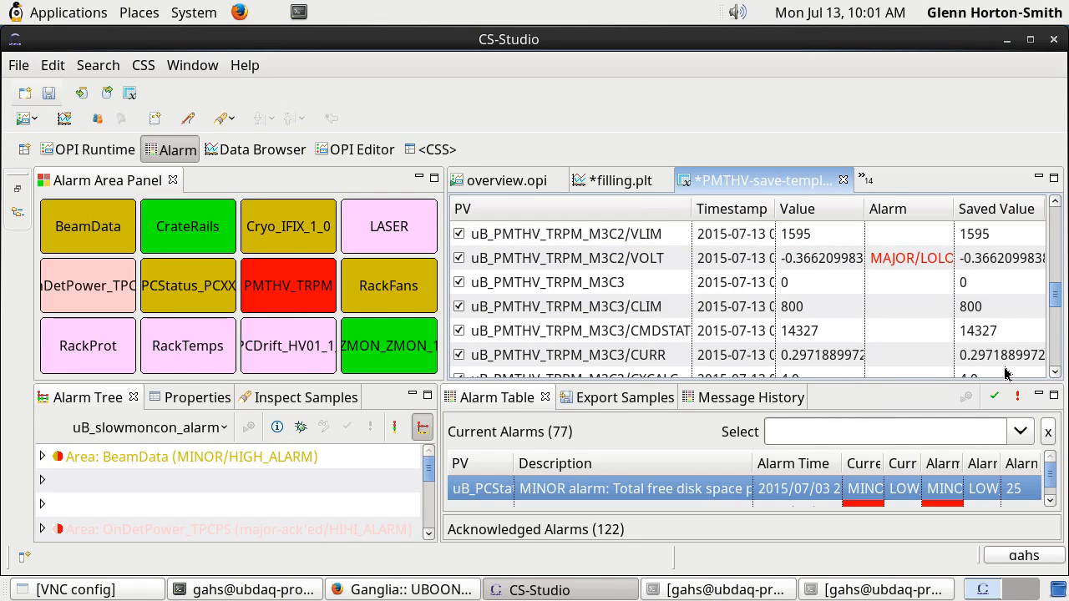
mouse_move(1010, 342)
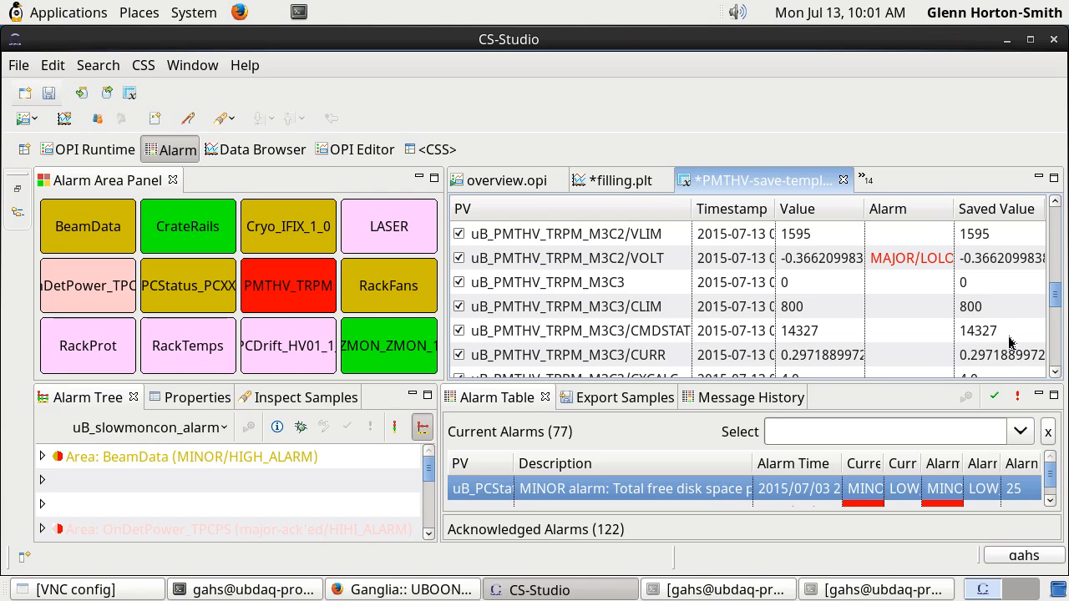
mouse_move(999, 336)
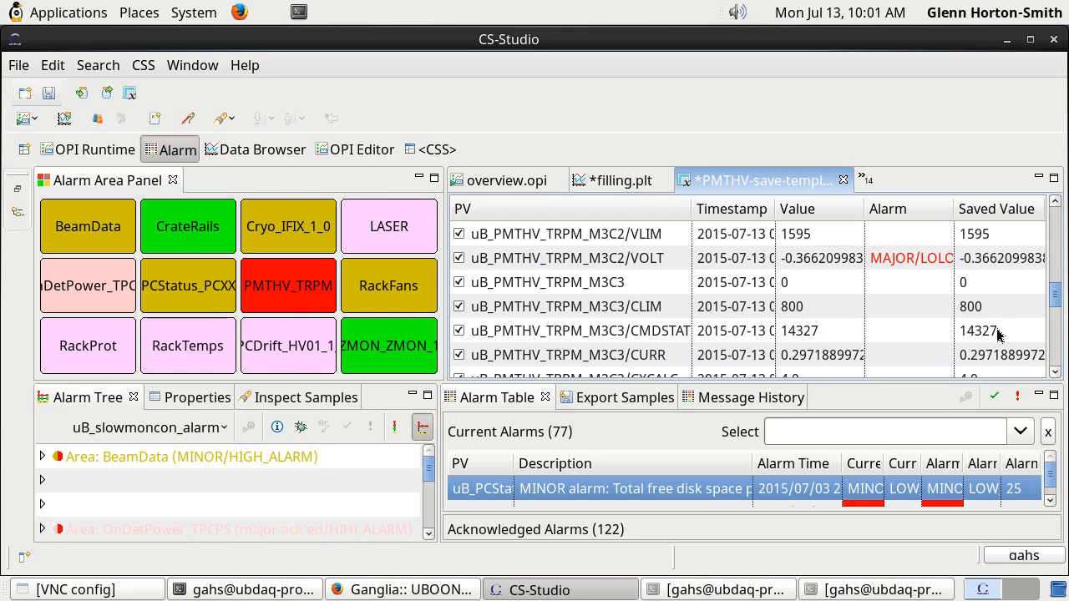
Start Save As with PVSaveFiles as destination and select 'template' in the file name
click(17, 65)
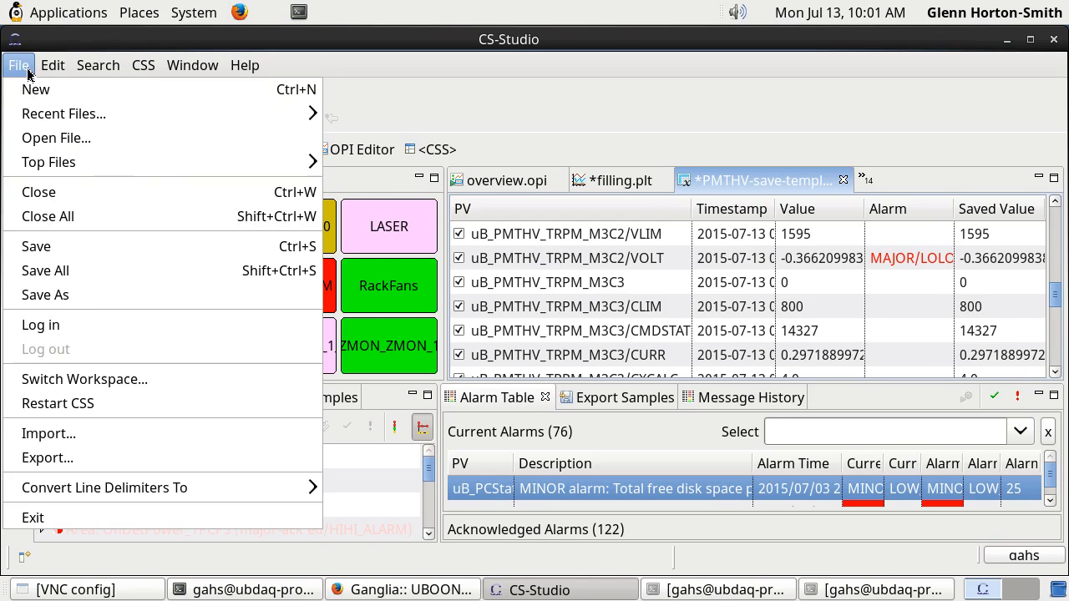
mouse_move(45, 294)
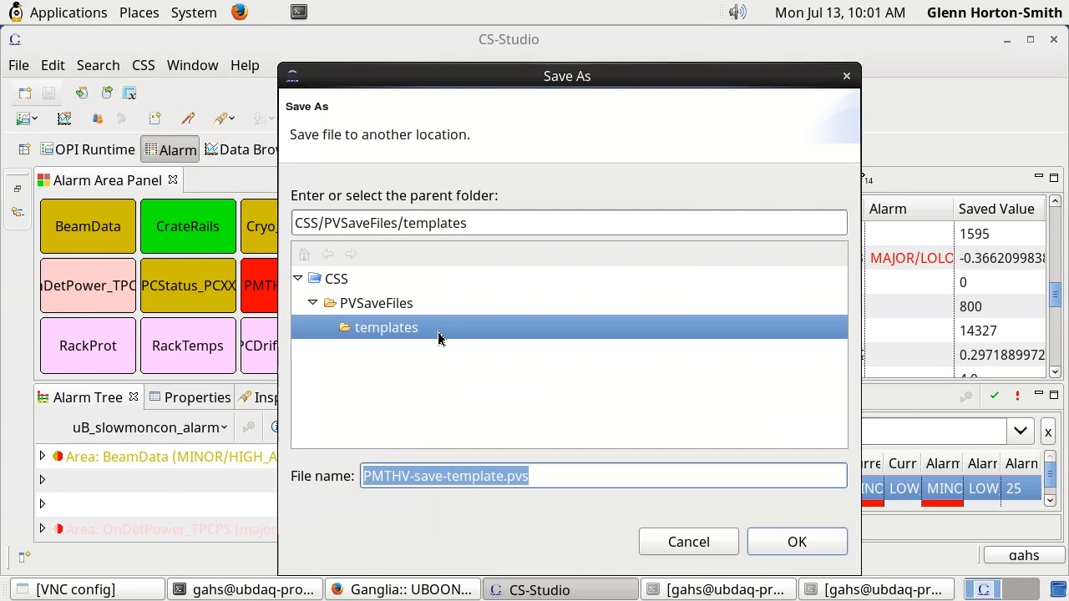
click(376, 302)
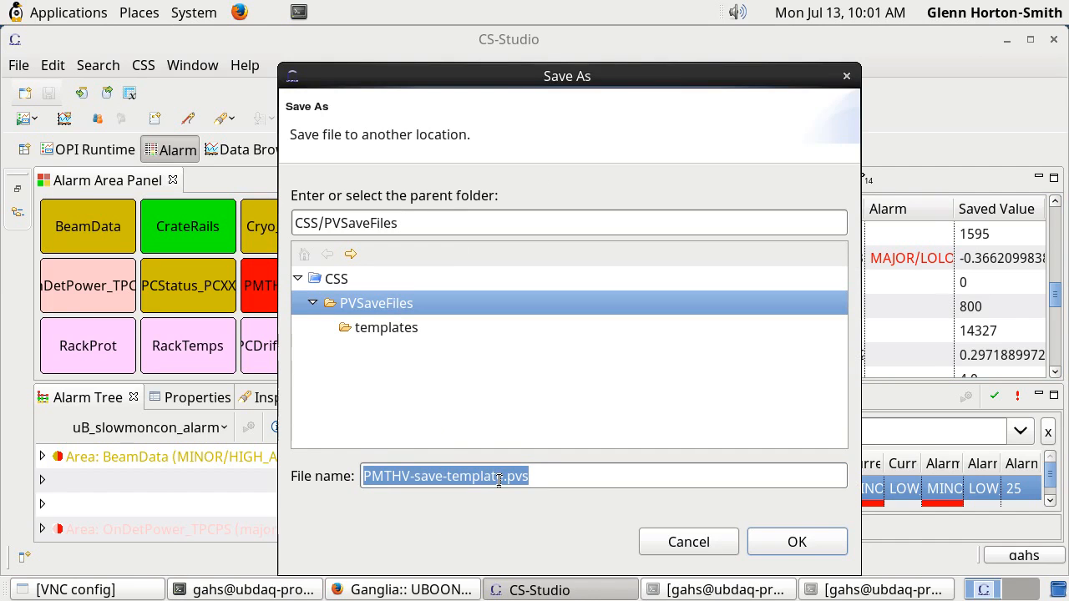
double_click(428, 476)
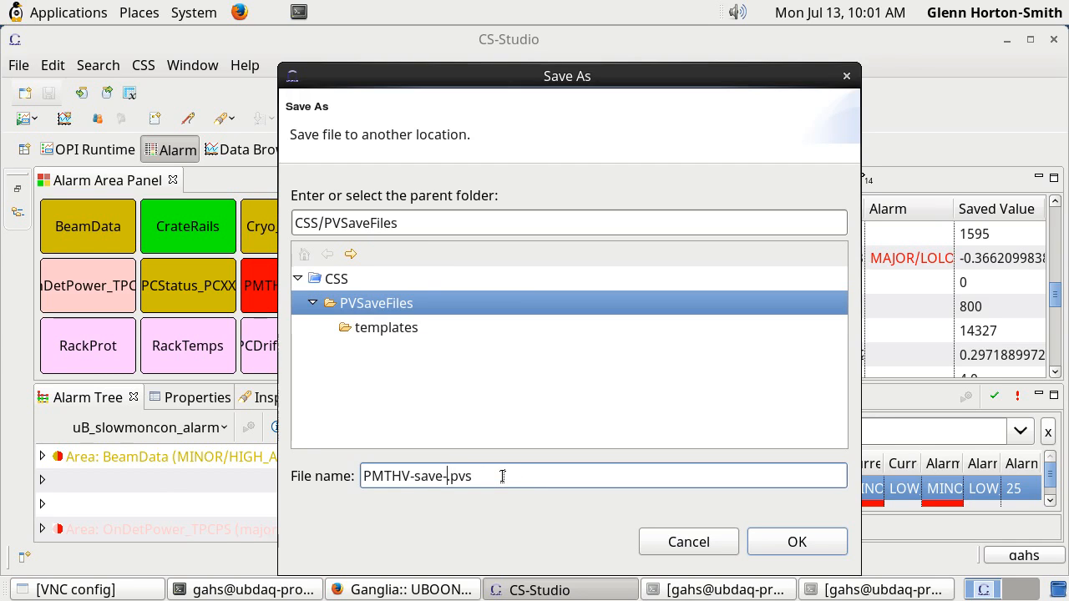
Replace it with the date-time to save as PMTHV-save-20150713-1001.pvs
text(201507)
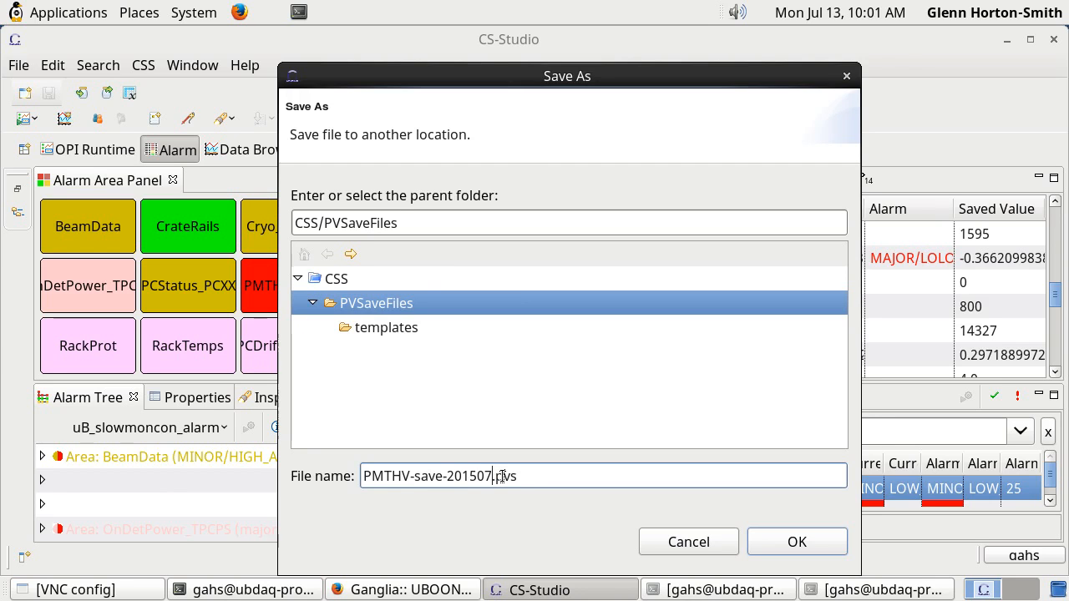
text(11=1)
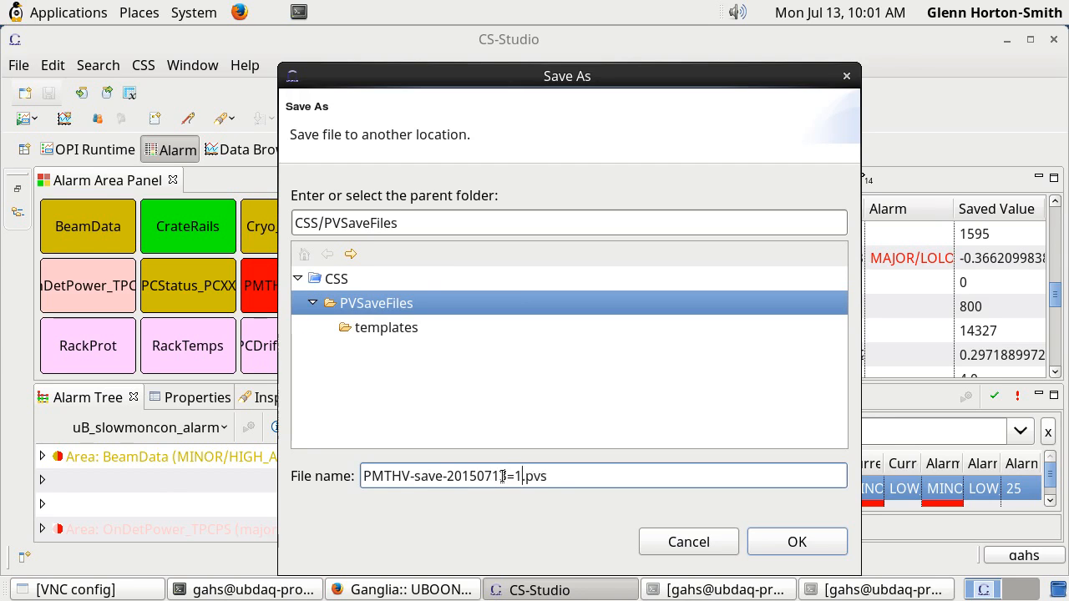
text(0)
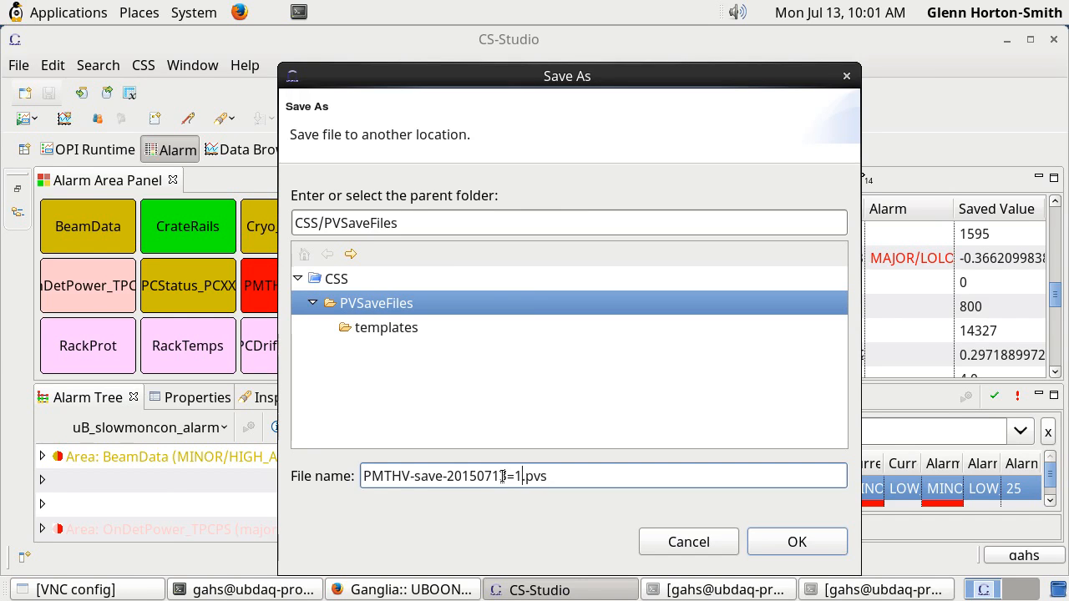
text(-100)
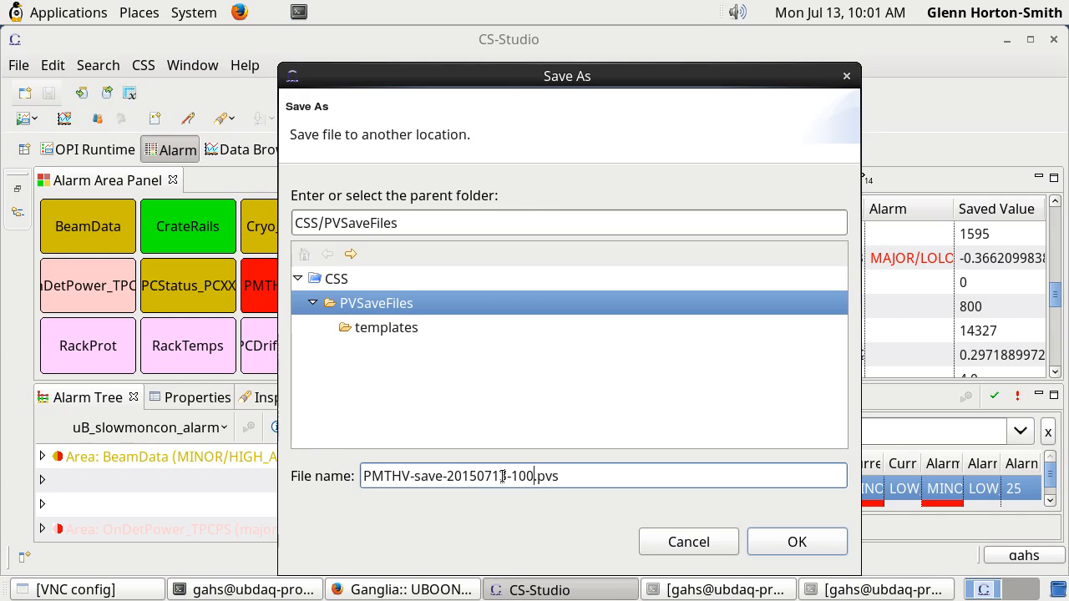
text(1)
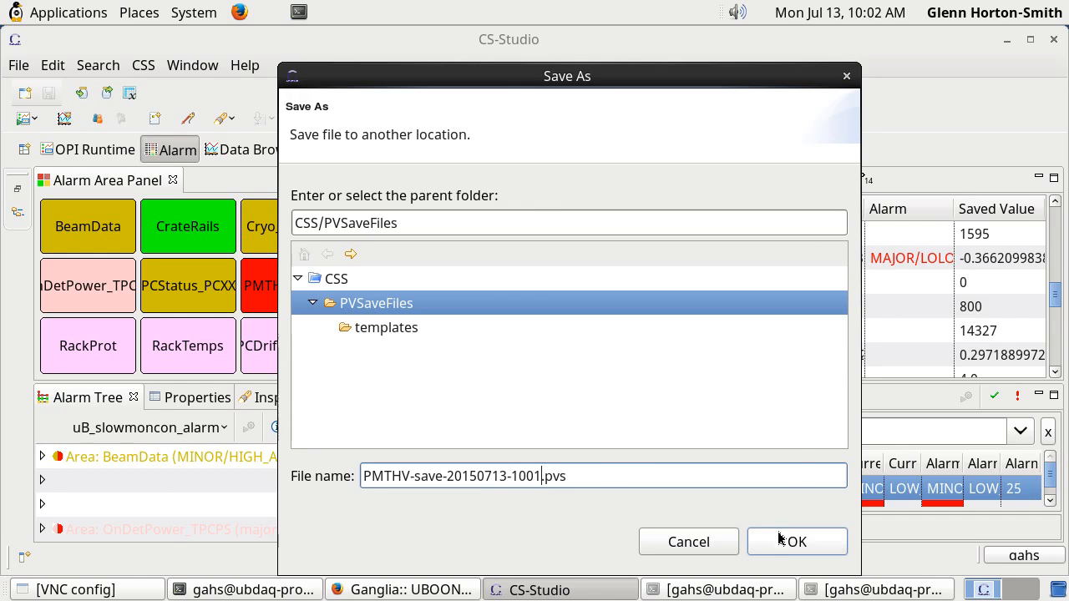
click(795, 541)
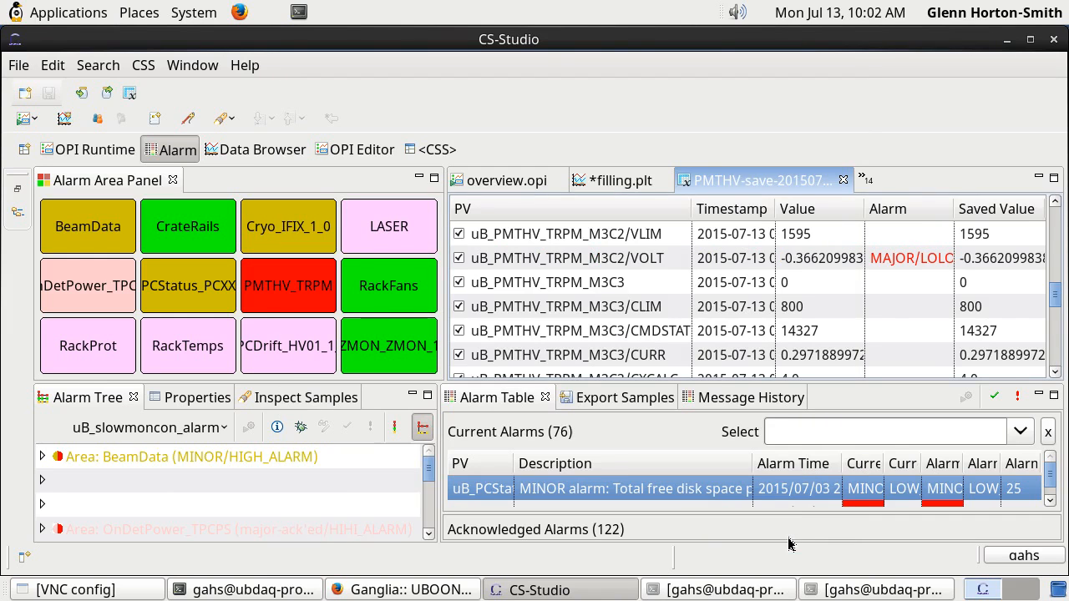
Show PVSaveFiles in the Navigator, selecting the new 1001 snapshot and the work-in-progress file
click(18, 213)
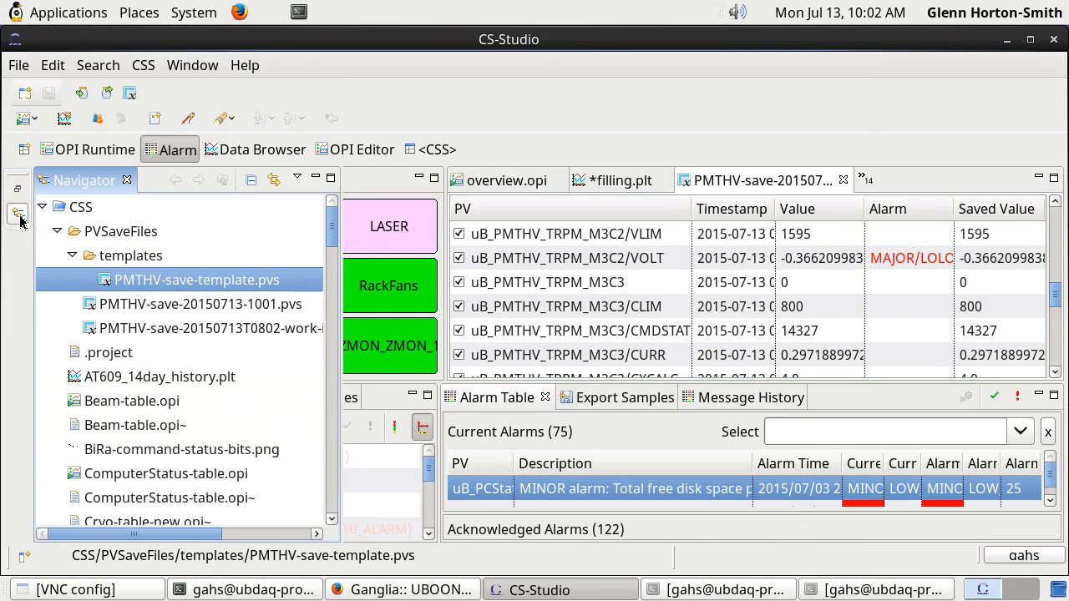
click(200, 304)
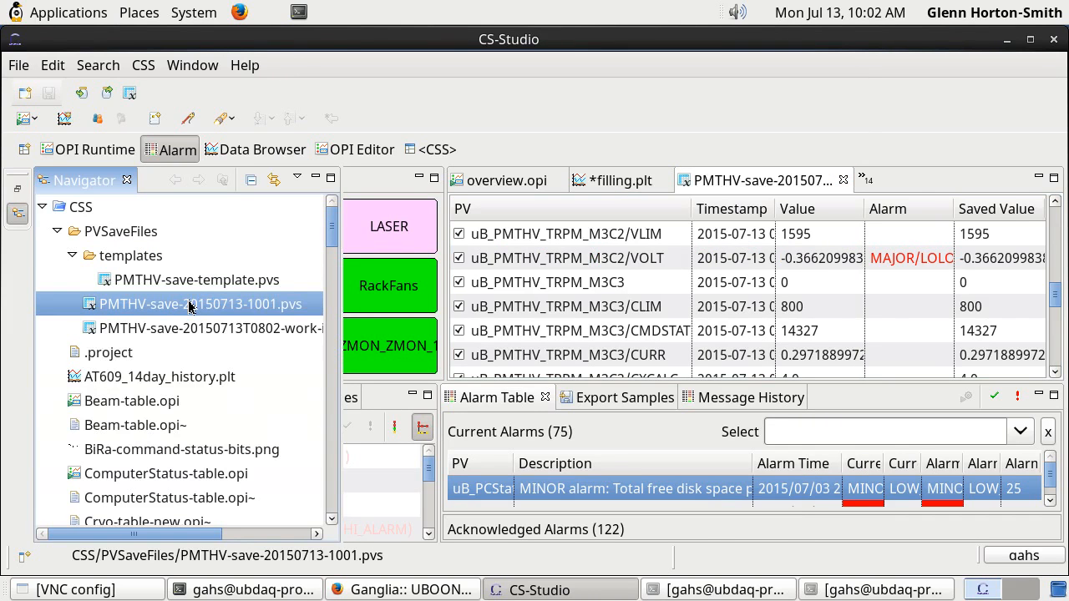
click(210, 327)
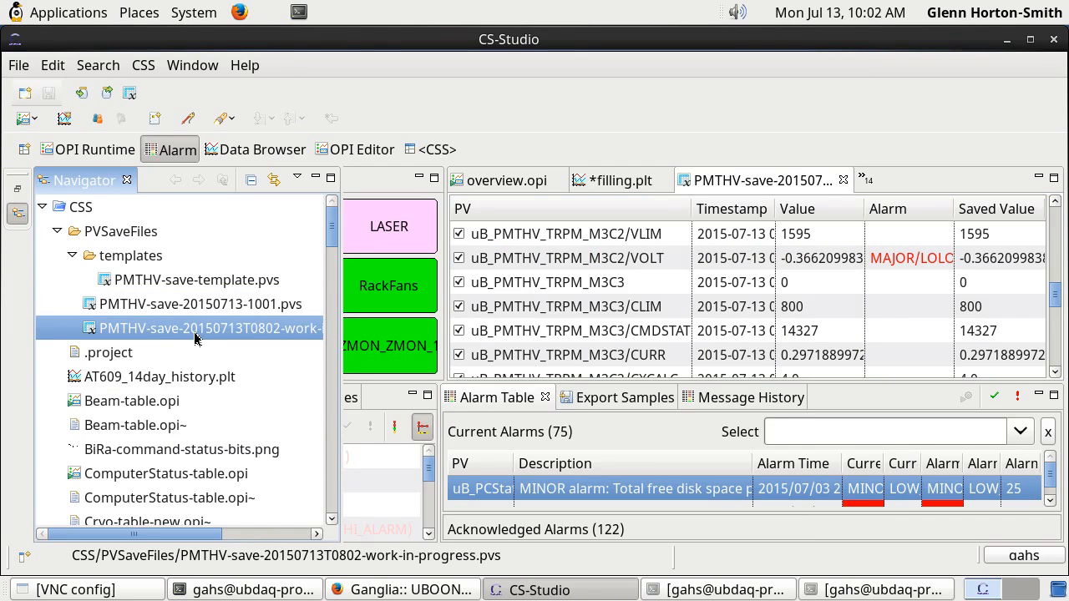